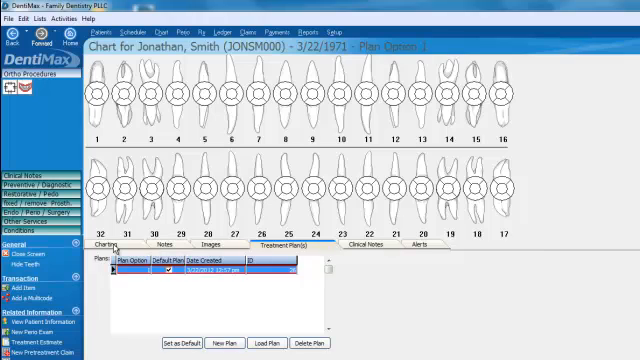
click(105, 245)
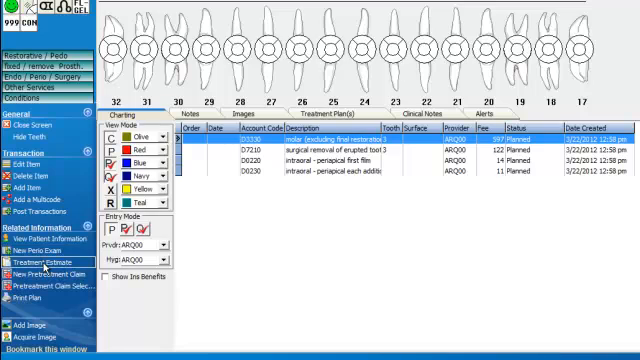
Step: Preview an estimate for only D7210, D0220 and D0230, totaling $147
click(45, 262)
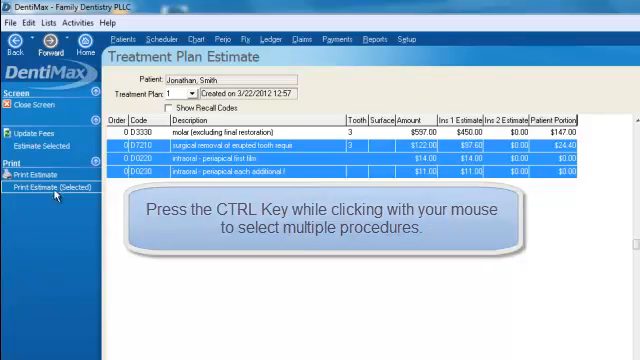
click(44, 191)
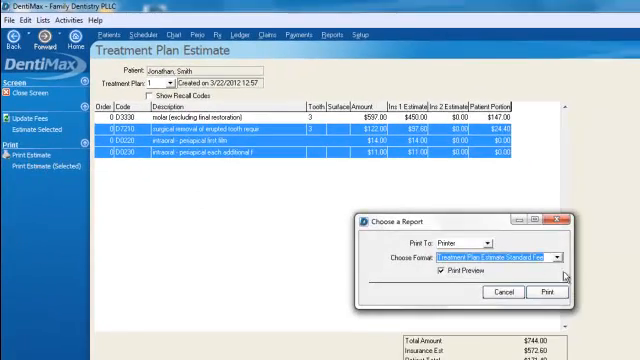
click(546, 291)
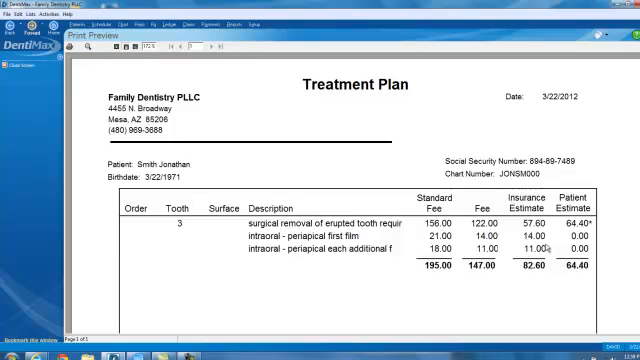
scroll(down, 3)
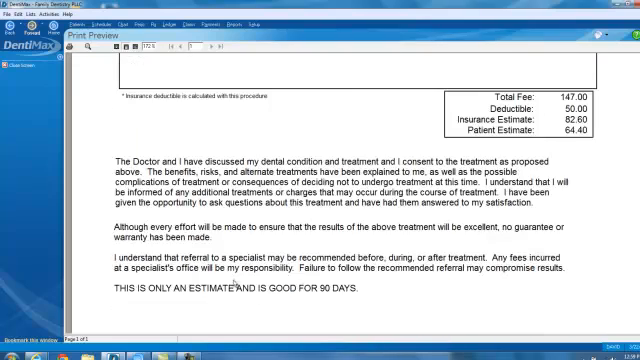
scroll(down, 3)
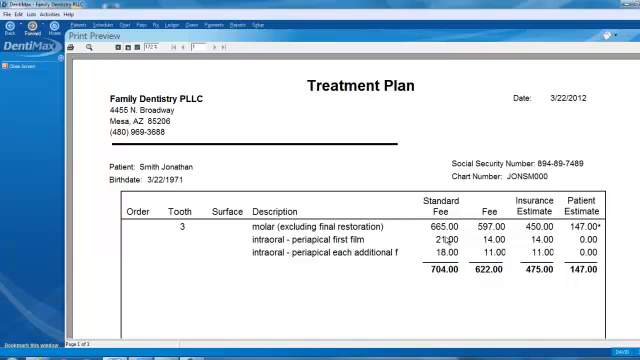
mouse_move(567, 270)
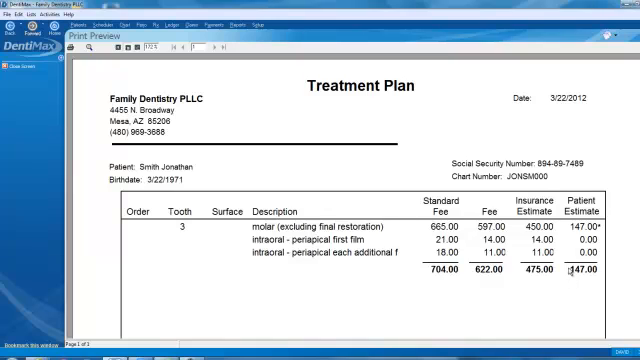
Step: Scroll the root canal estimate preview down to the consent terms and signature lines
scroll(down, 3)
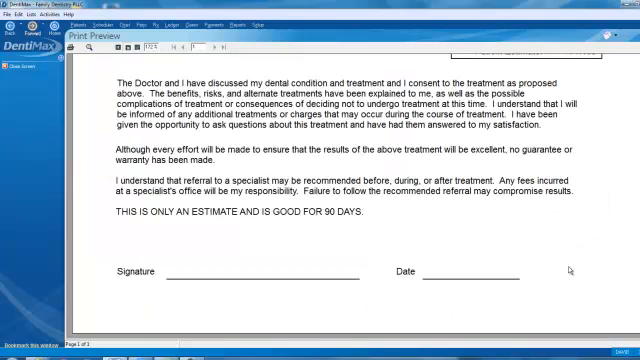